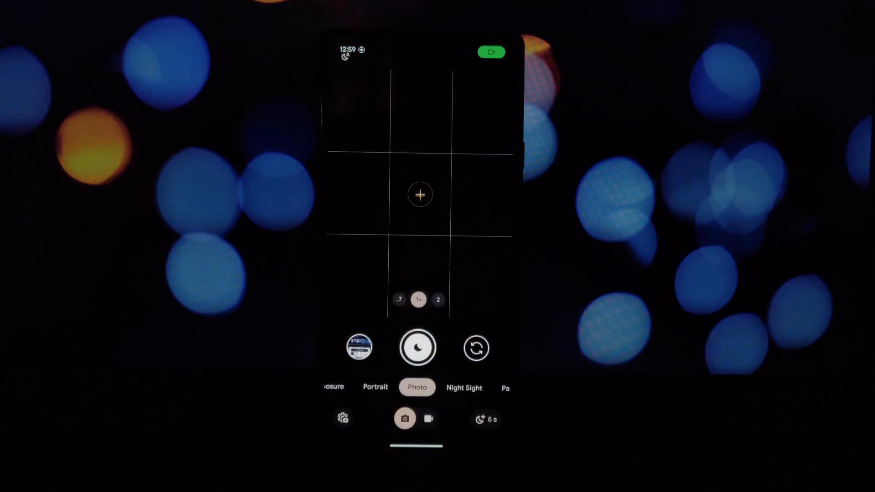
Set video to 4K at 60 fps and bring up the Video Boost explanation
left_click(430, 419)
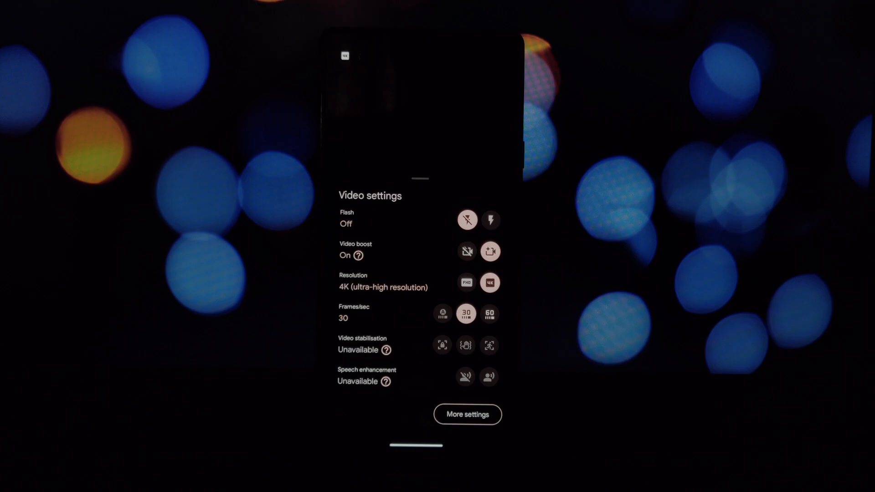
left_click(488, 314)
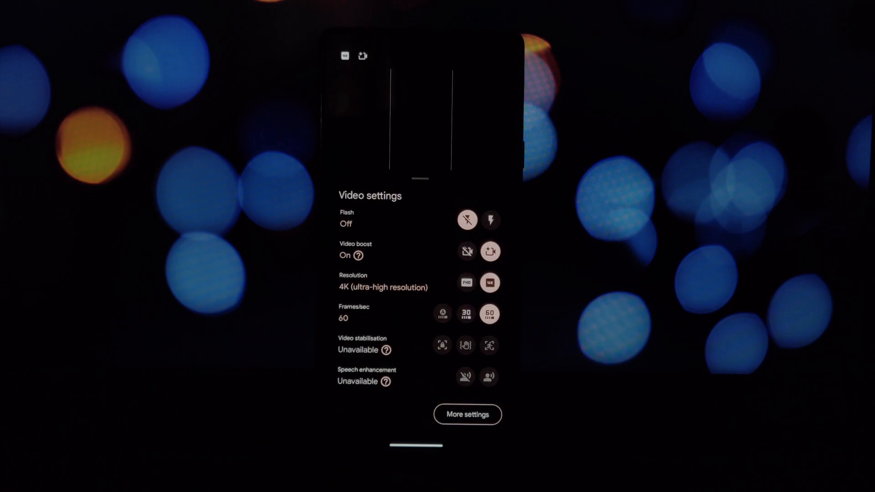
left_click(466, 283)
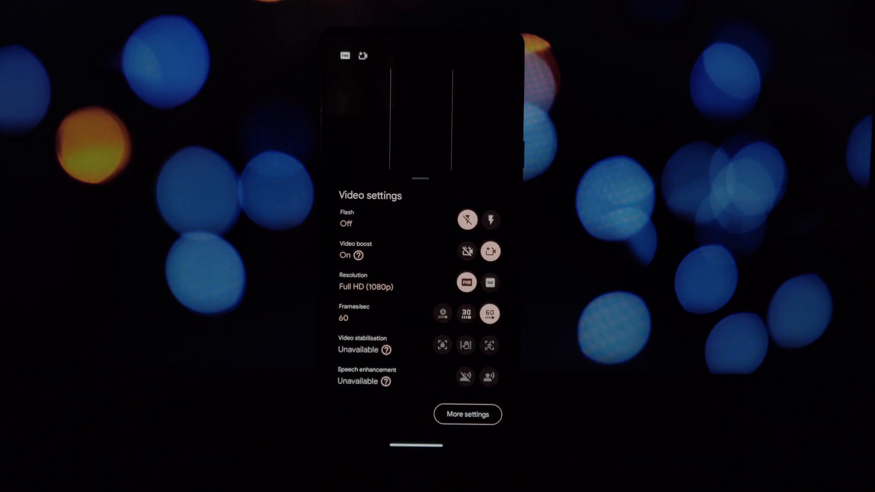
left_click(490, 282)
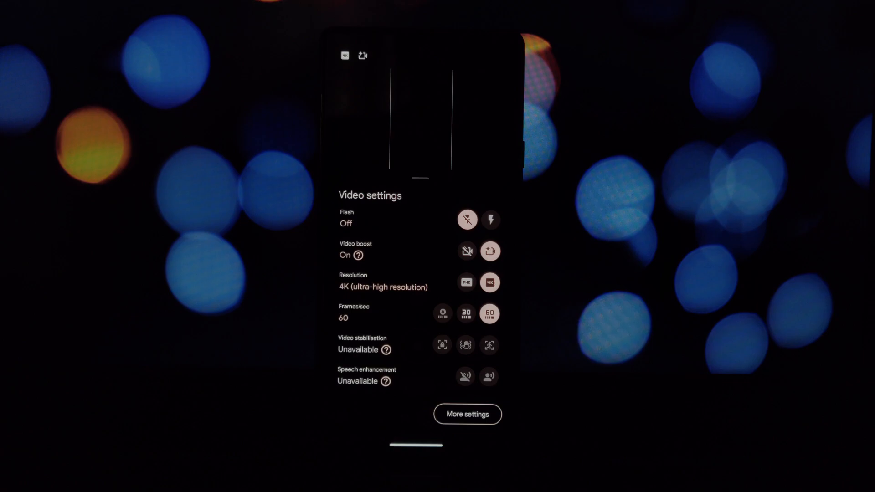
left_click(363, 255)
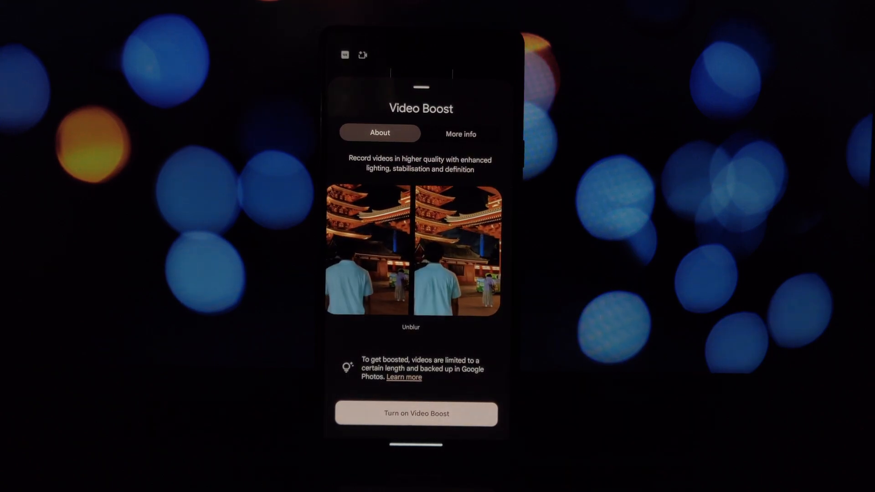
Read the Video Boost More info details, then return to the home screen
left_click(460, 134)
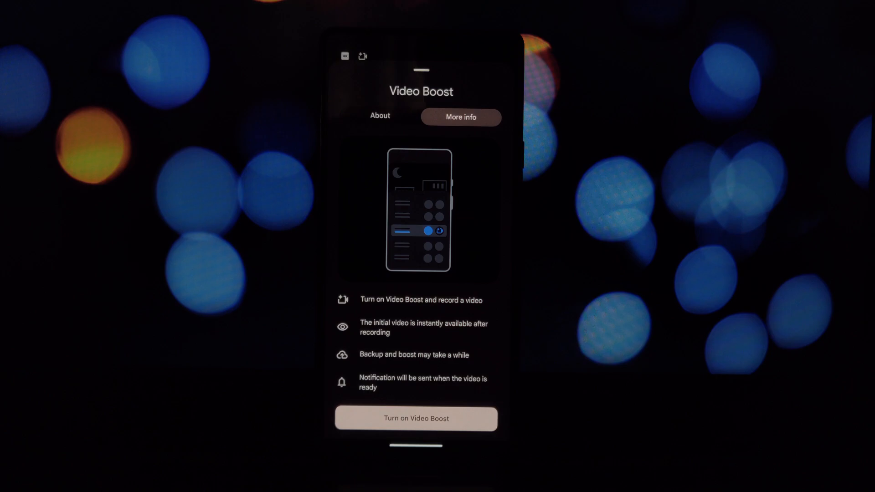
left_click(416, 419)
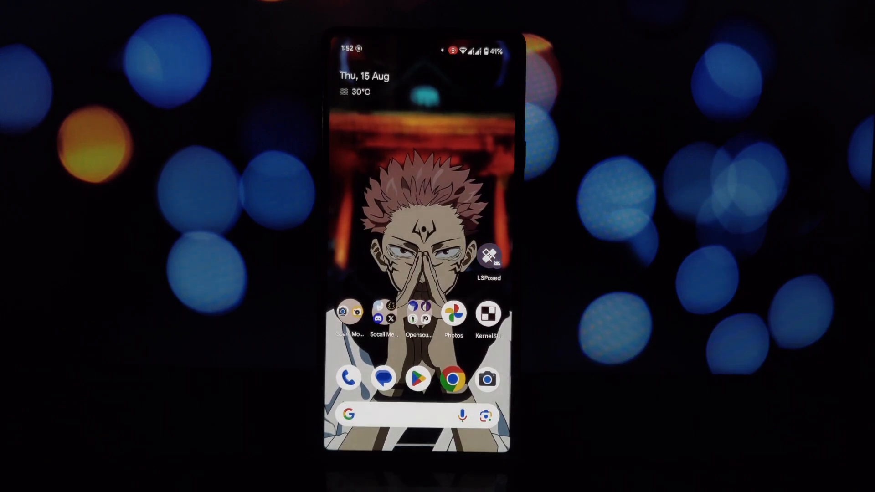
In KernelSU's module list, toggle off the Pixel 9 Pro (Komodo) Prop module
left_click(486, 315)
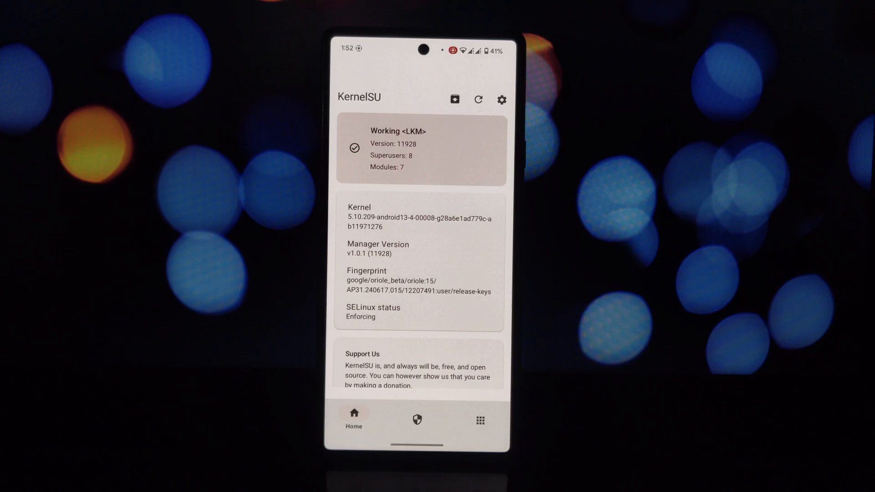
left_click(480, 421)
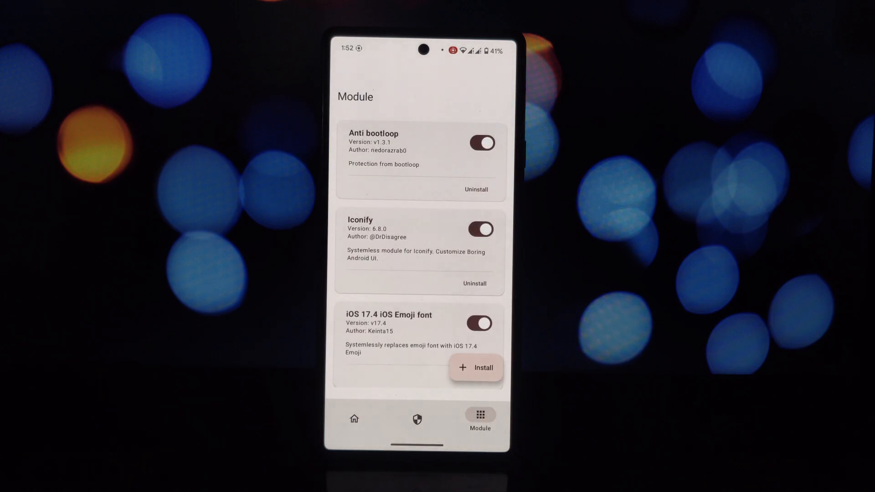
scroll("down", 3)
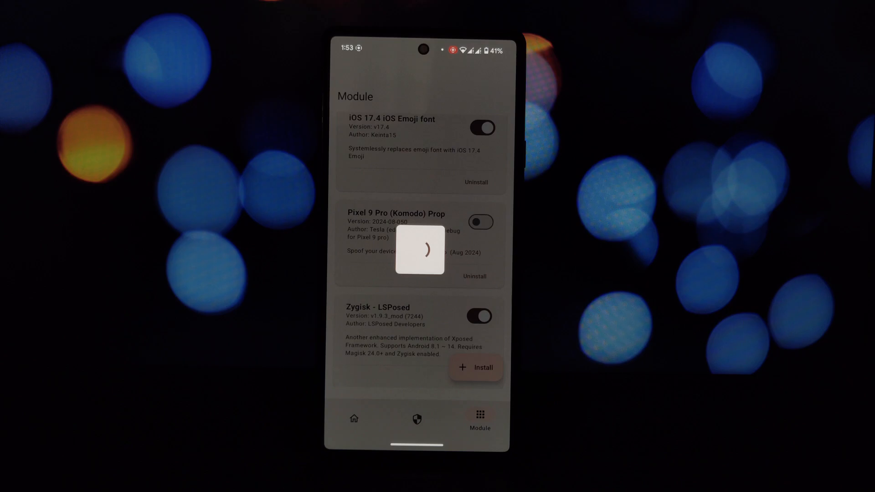
left_click(482, 221)
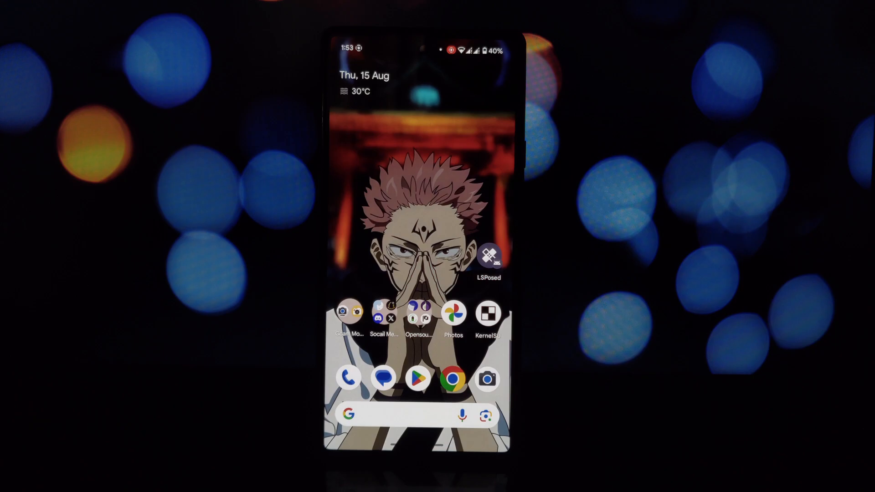
Launch Split APKs Installer (SAI) from its Play Store listing
left_click(417, 378)
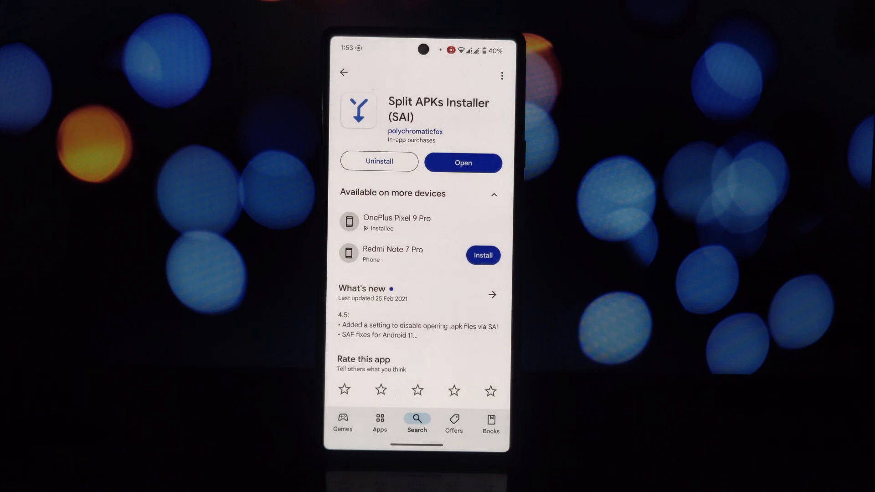
left_click(463, 162)
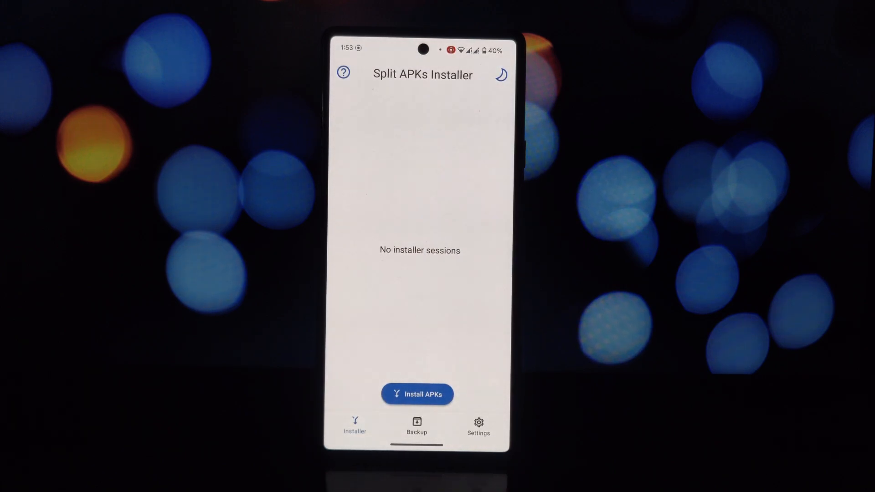
Select the GoogleCamera .apk from the Download folder for installation
left_click(418, 394)
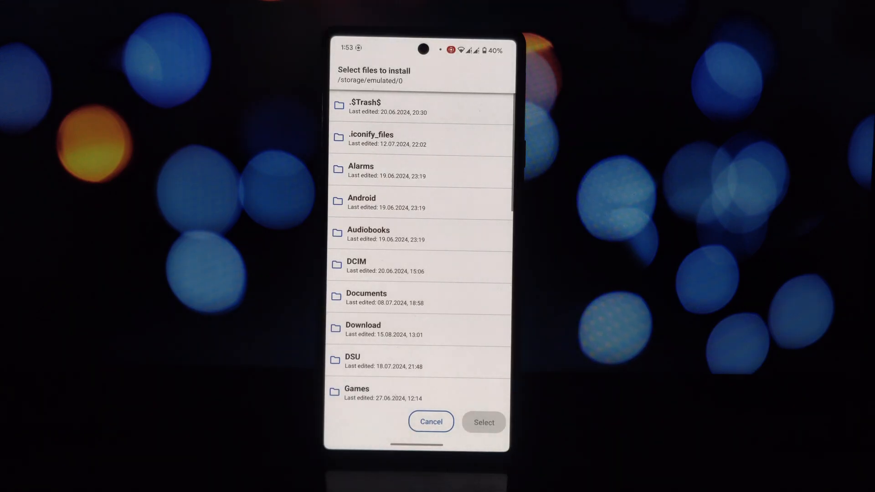
left_click(363, 329)
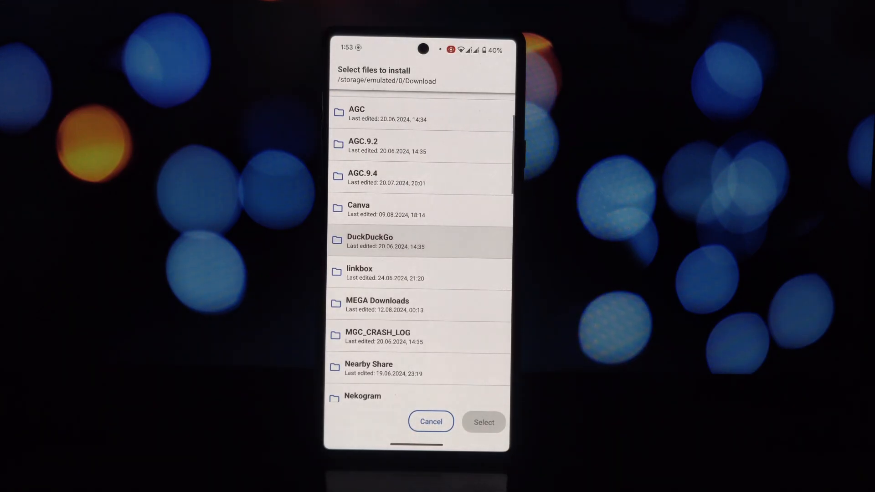
scroll("down", 3)
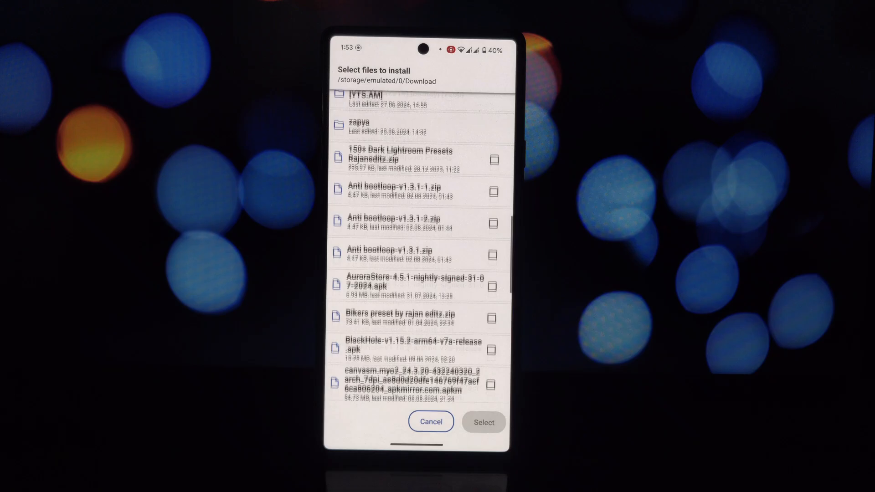
scroll("down", 3)
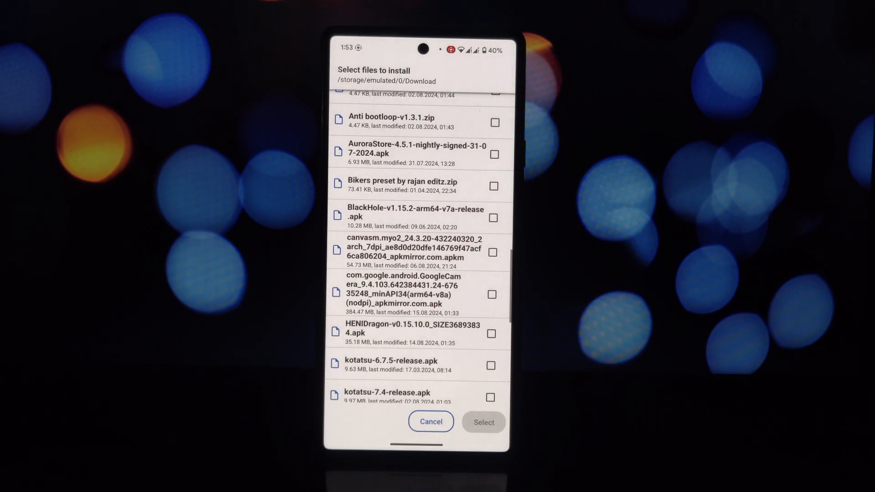
left_click(483, 422)
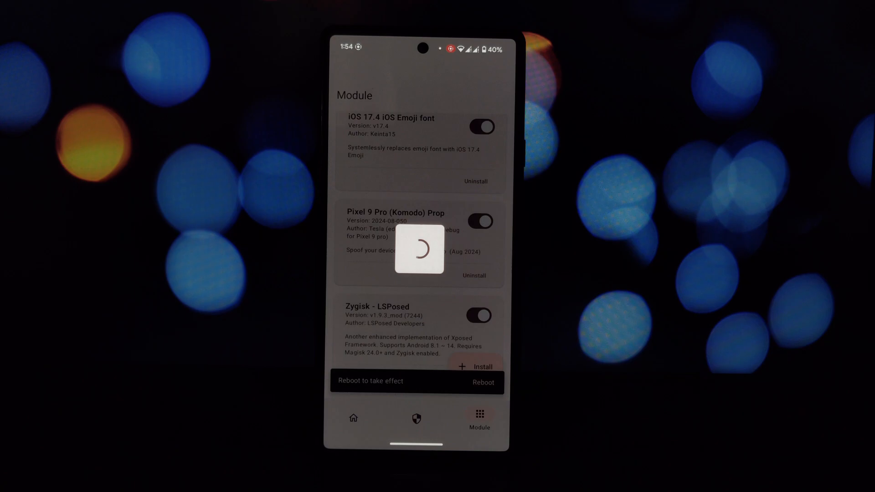
Reboot the phone so the re-enabled Pixel 9 Pro Prop module takes effect
left_click(481, 222)
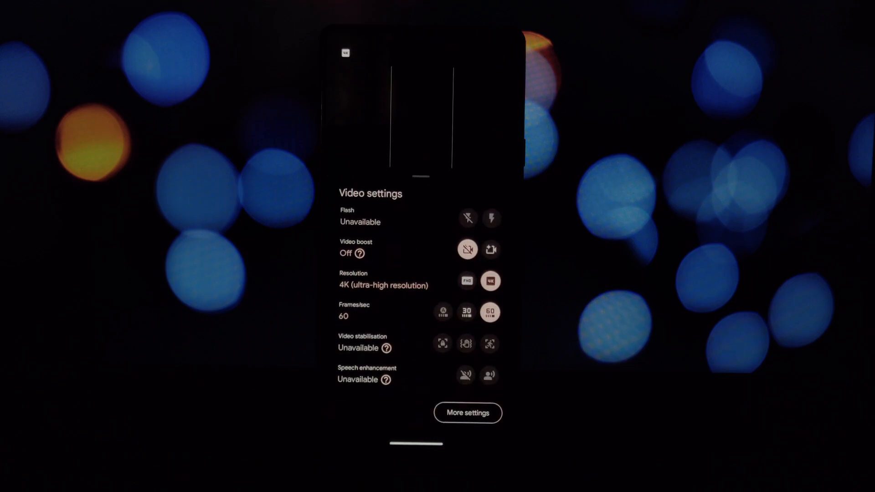
Switch Video Boost On, leaving recording at 4K and 30 fps
left_click(491, 249)
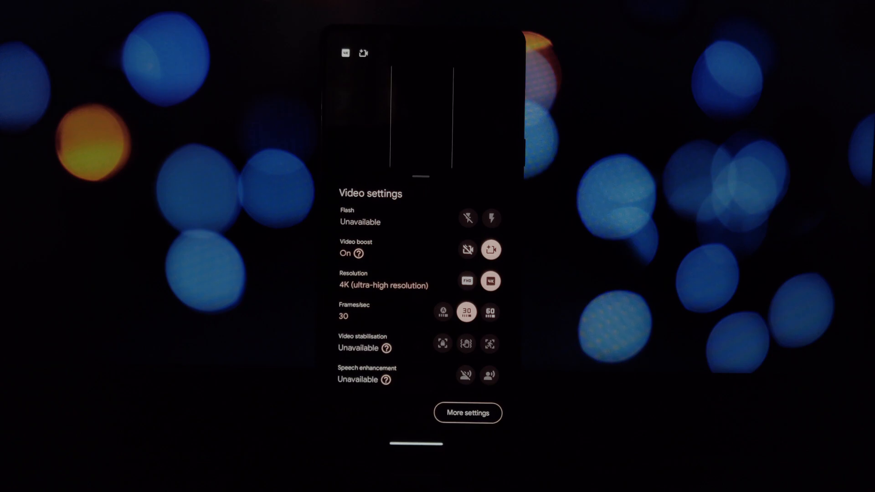